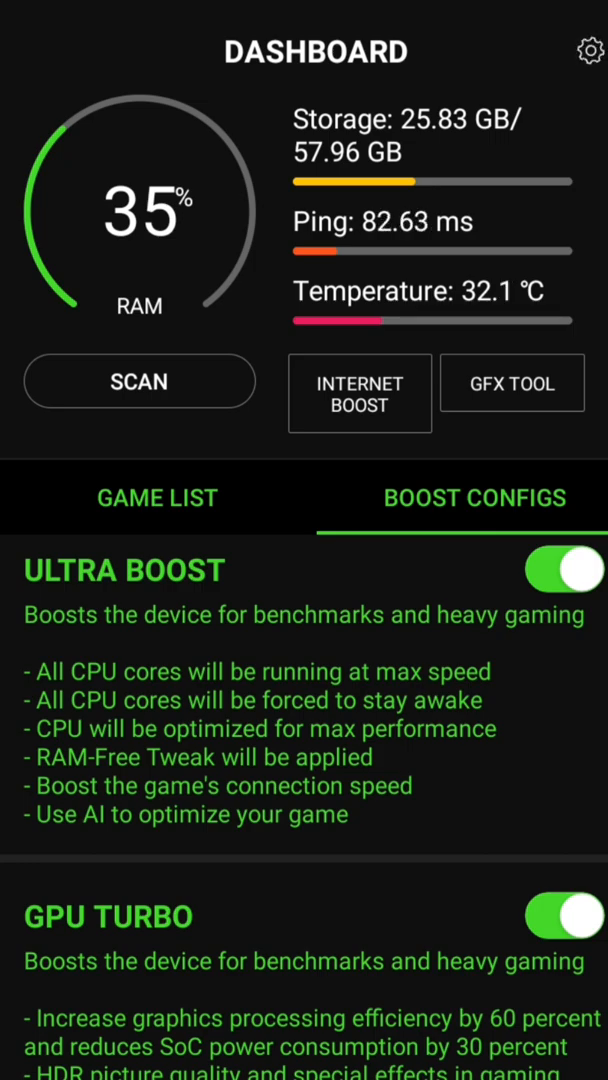
left_click(511, 383)
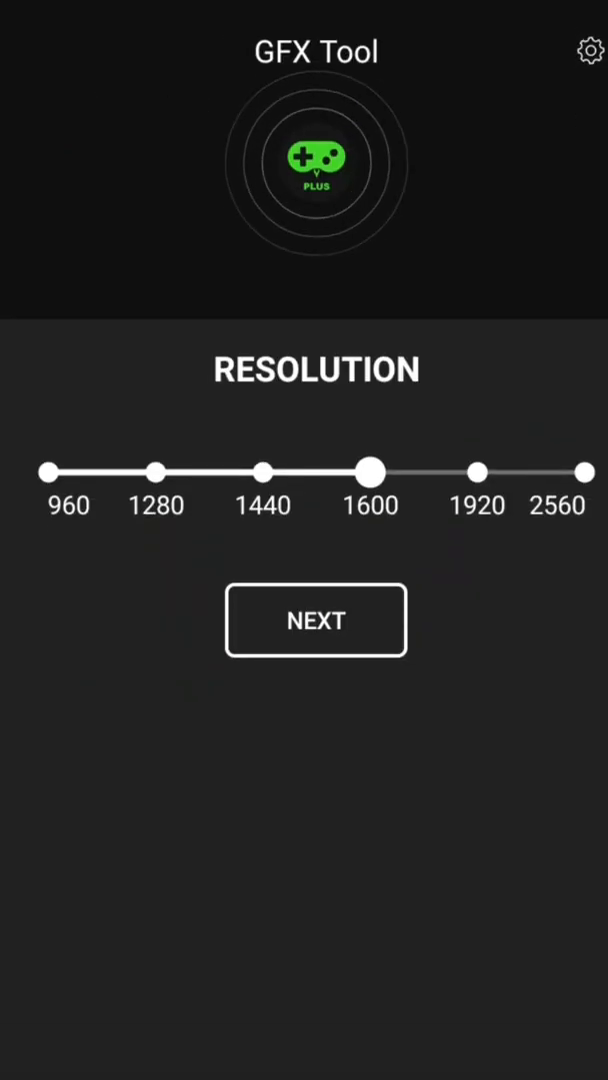
left_click_drag(372, 498, 265, 498)
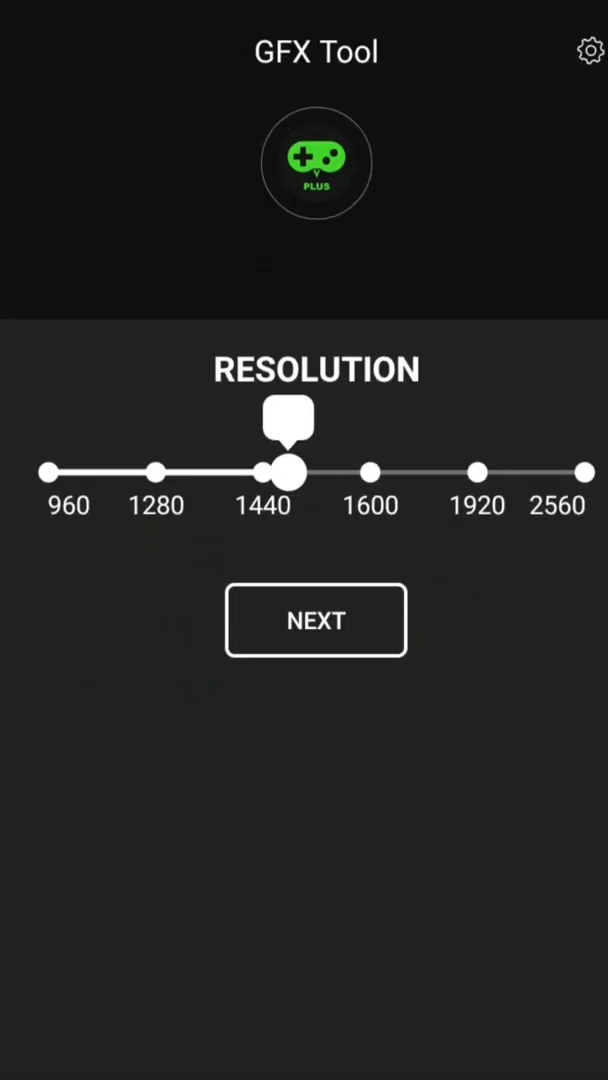
left_click(315, 620)
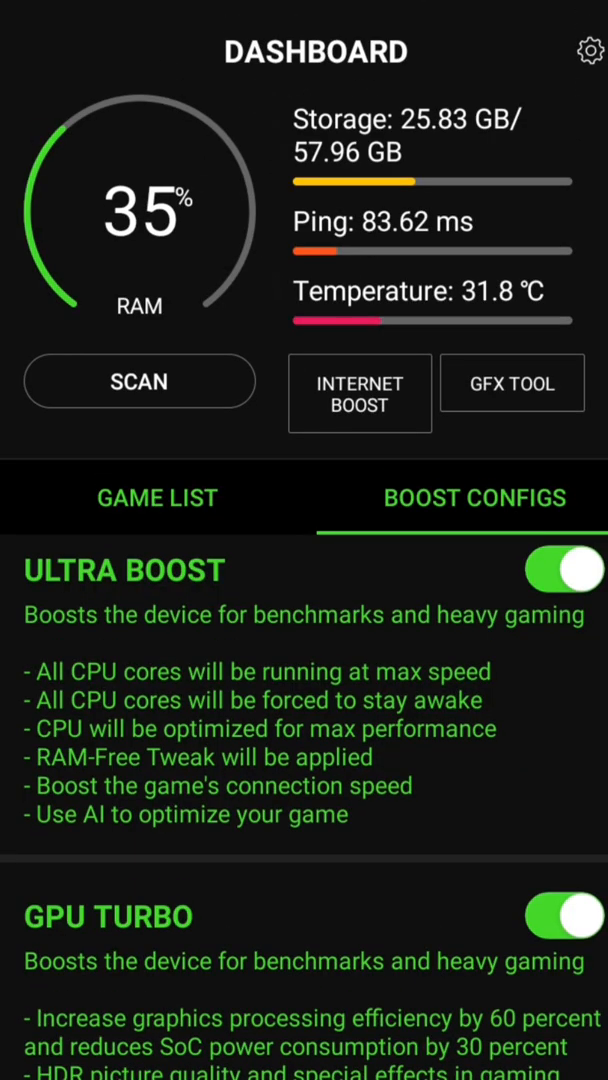